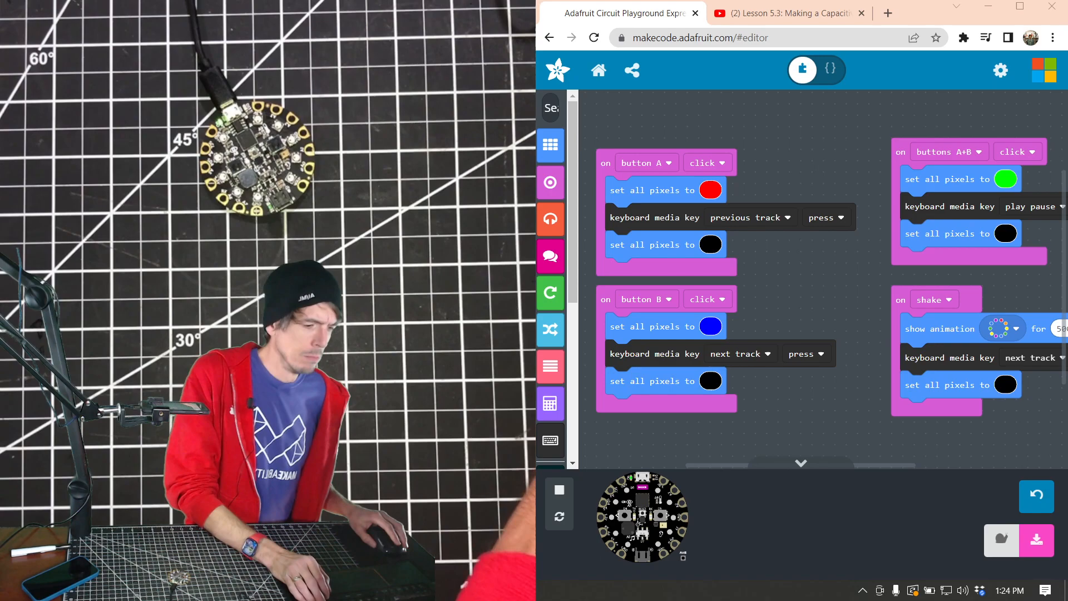
# Maximize the browser so the MakeCode media key program fills the screen.
pyautogui.click(1019, 10)
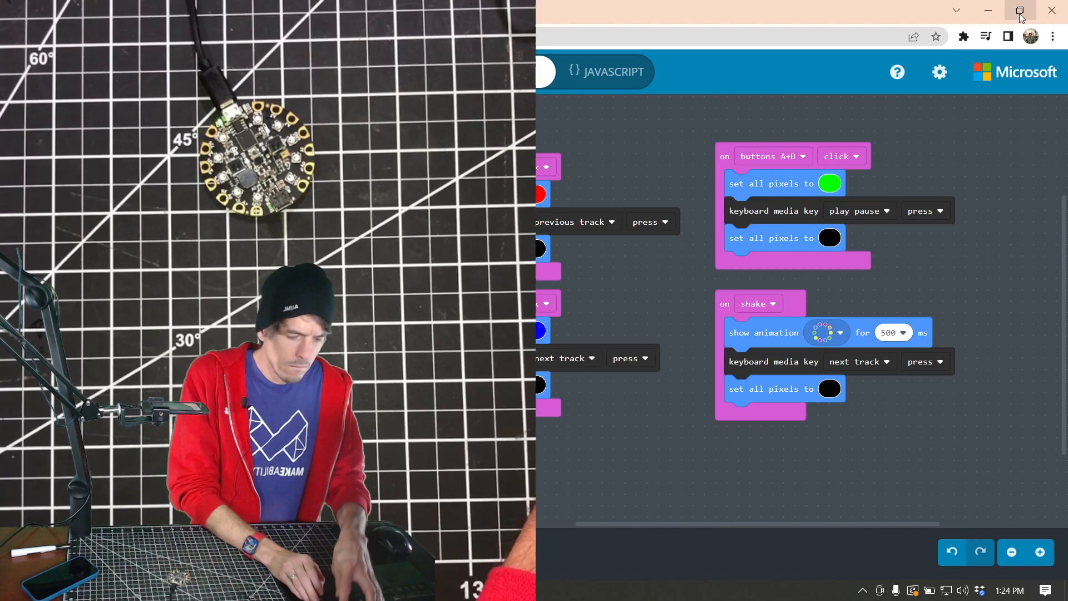
pyautogui.click(1020, 10)
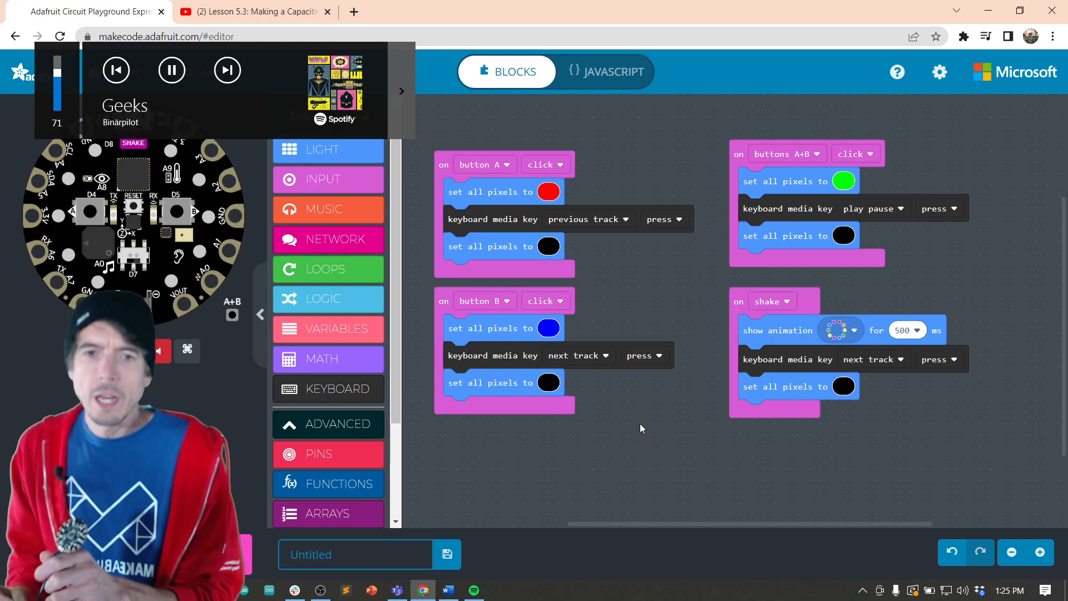
pyautogui.click(225, 69)
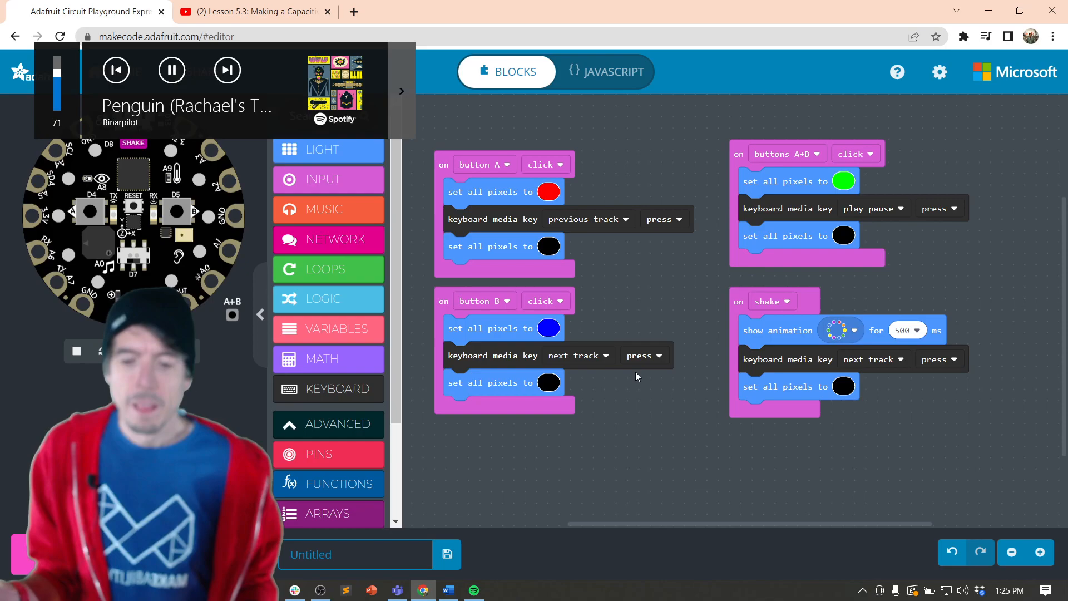
pyautogui.click(473, 590)
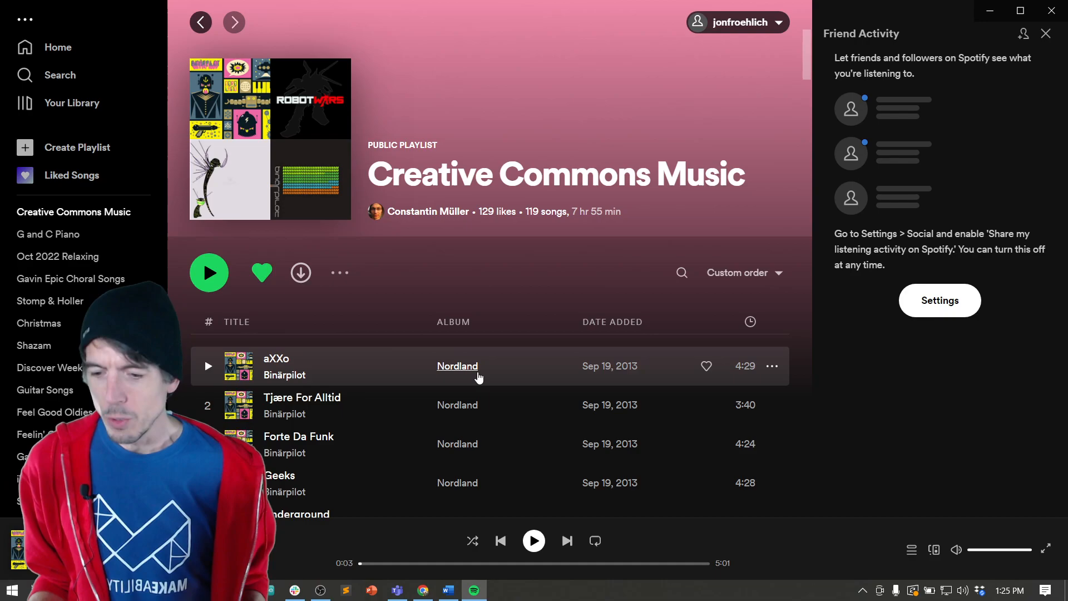
pyautogui.moveTo(991, 11)
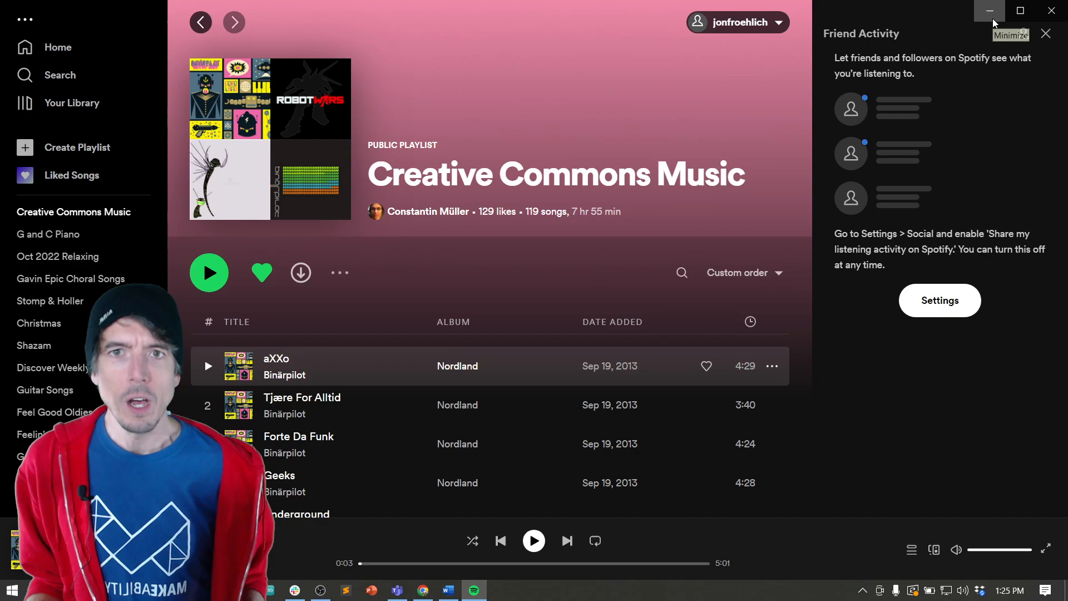
# Minimize the Spotify Creative Commons Music playlist window.
pyautogui.click(421, 590)
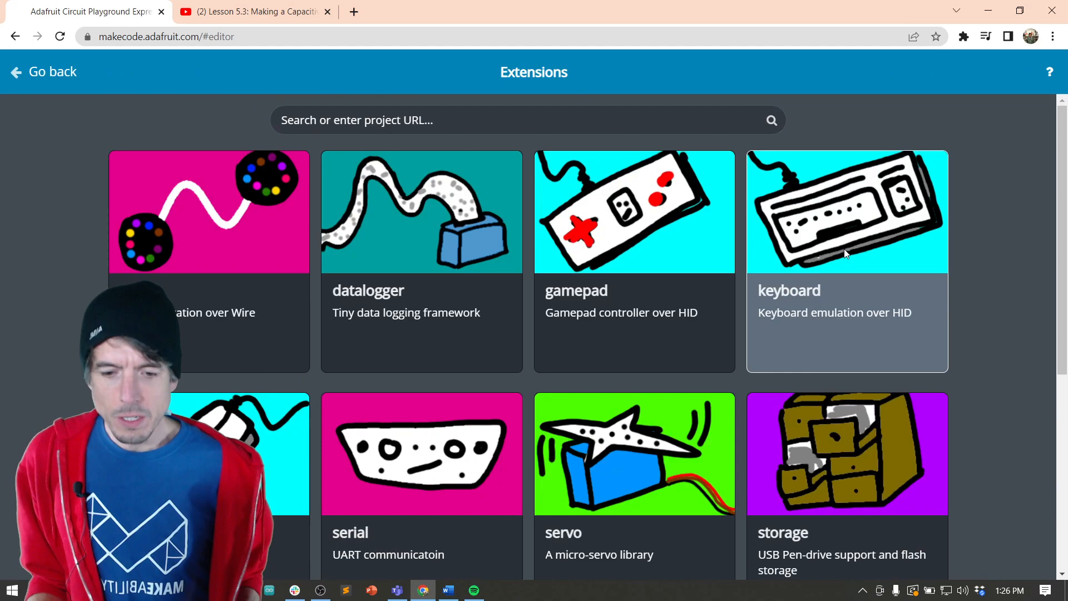
# Add the keyboard emulation extension to the new project.
pyautogui.click(42, 71)
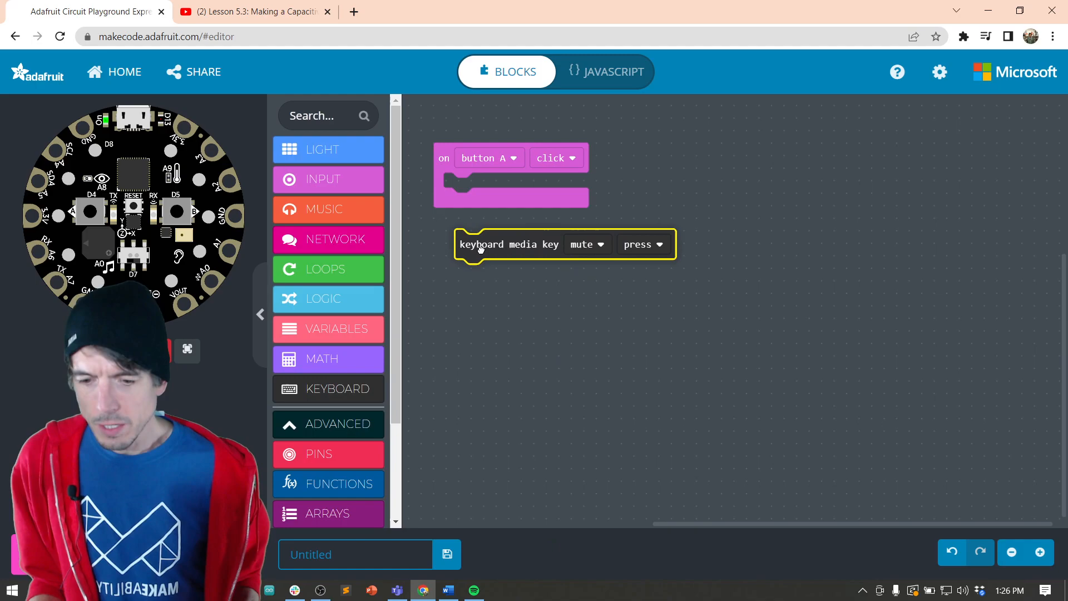
# Make button A set pixels red, send previous track, then set pixels black.
pyautogui.click(327, 389)
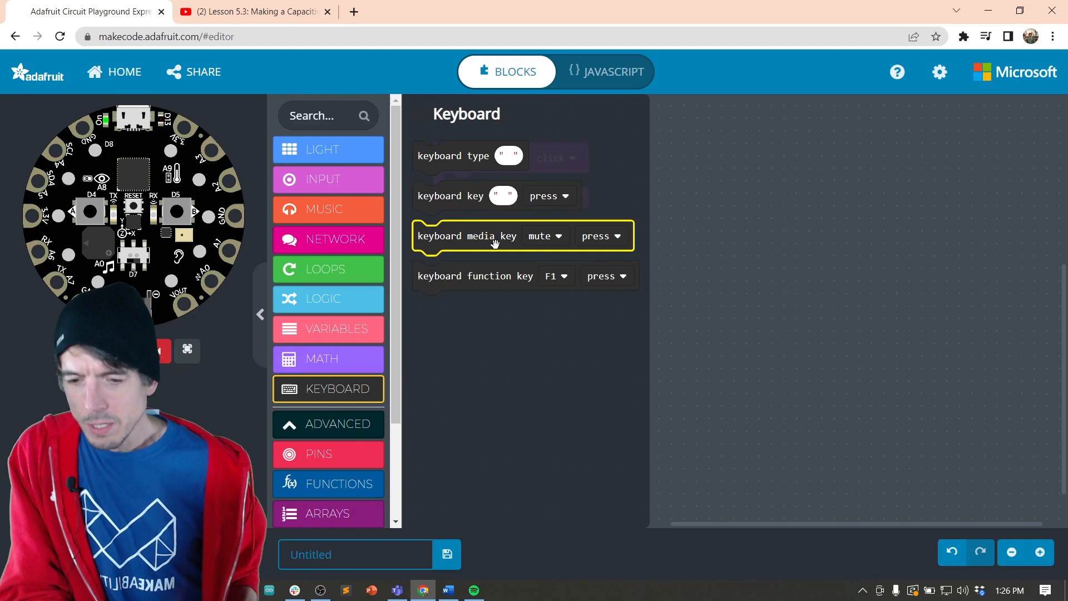
pyautogui.click(545, 236)
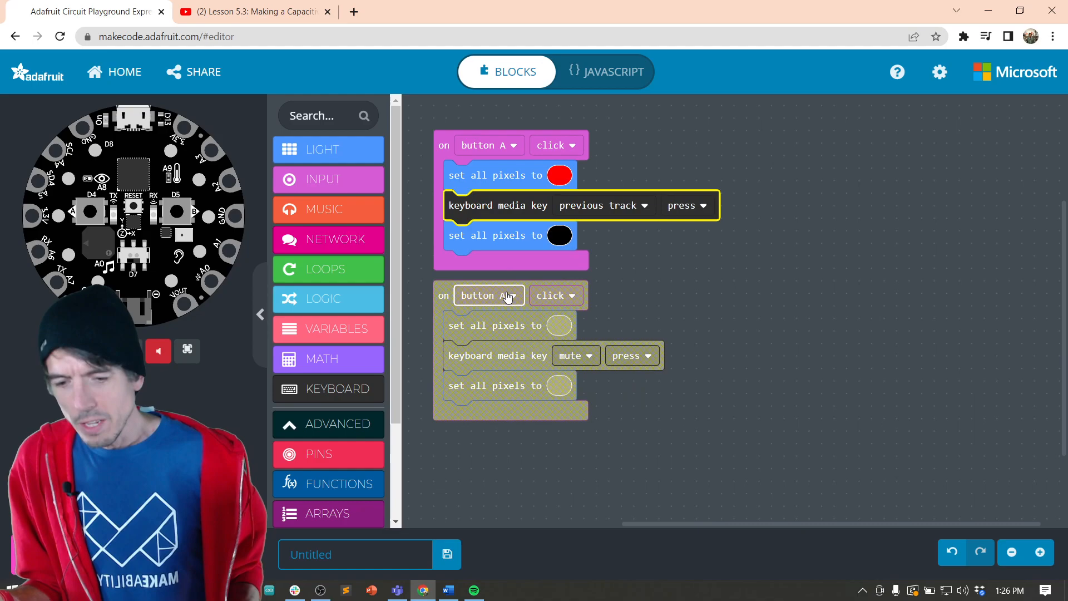
# Switch the duplicated handler to button B with blue pixels and next track.
pyautogui.click(576, 355)
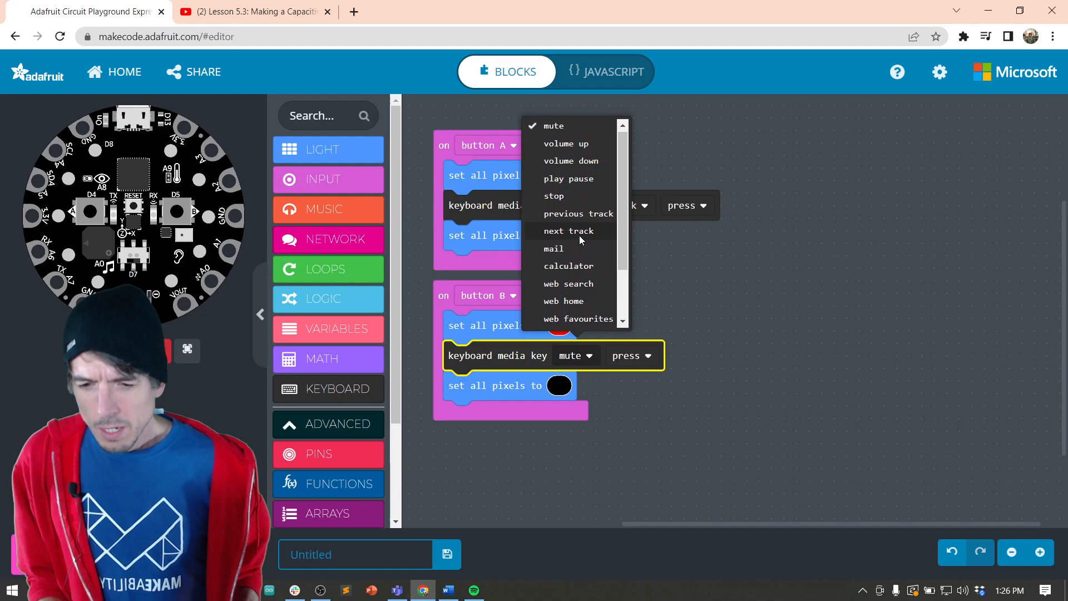
pyautogui.click(566, 230)
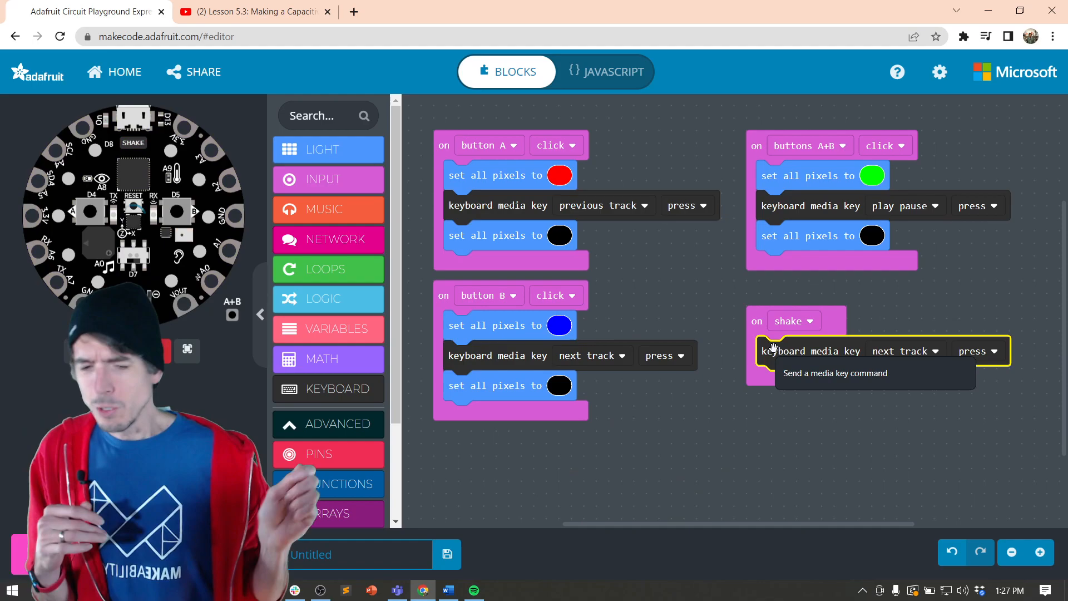
# Make the shake handler flash pixels yellow, send next track, then black.
pyautogui.click(872, 350)
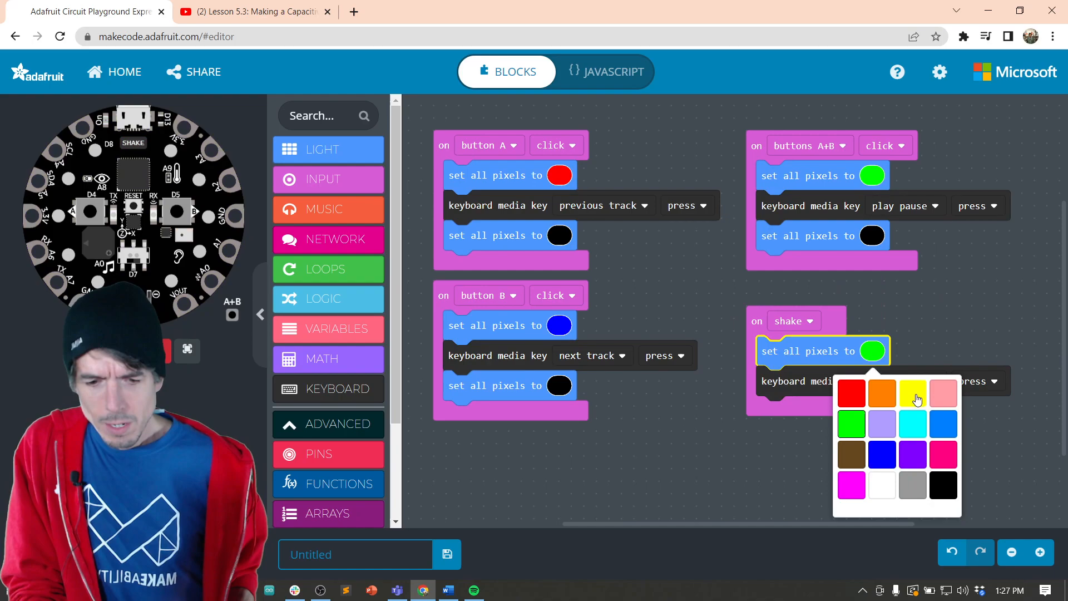
pyautogui.click(912, 391)
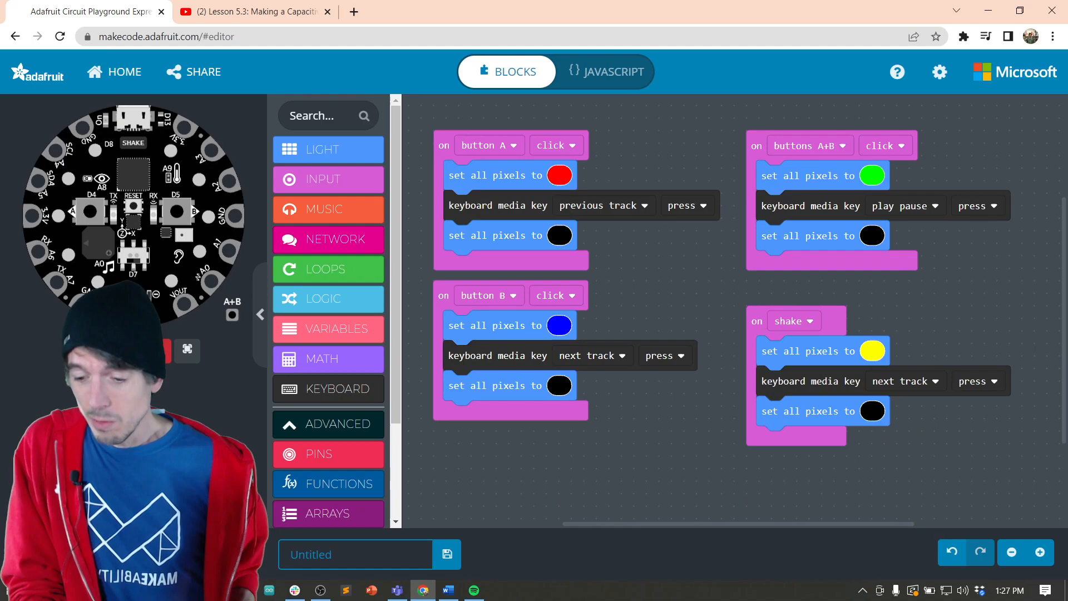
pyautogui.click(939, 71)
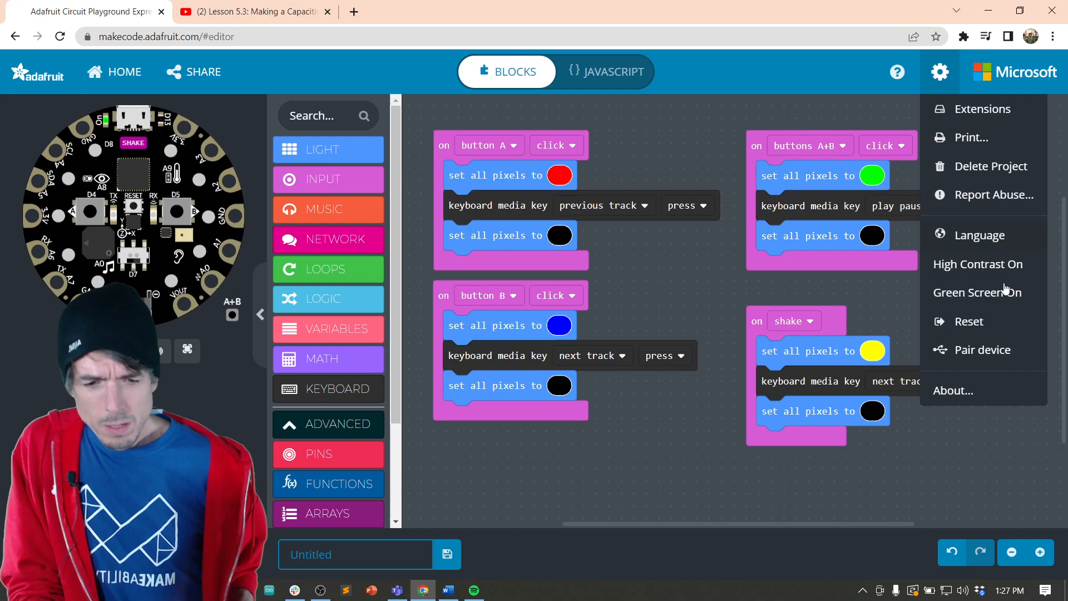
# Bring up the editor's gear settings menu for the finished program.
pyautogui.click(983, 349)
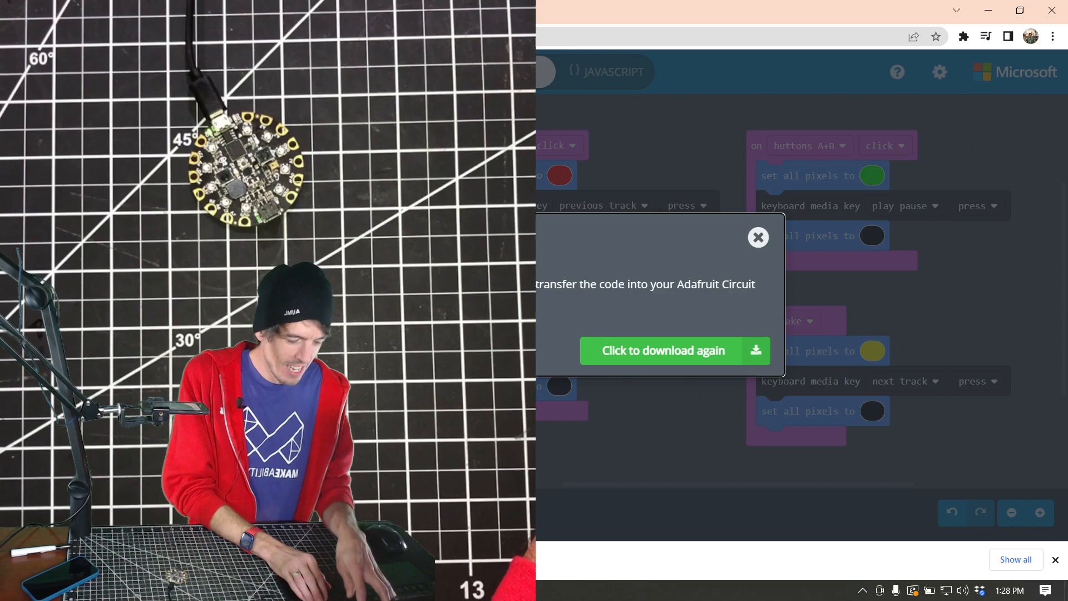
# Download the program file again to copy onto the board's drive.
pyautogui.click(758, 237)
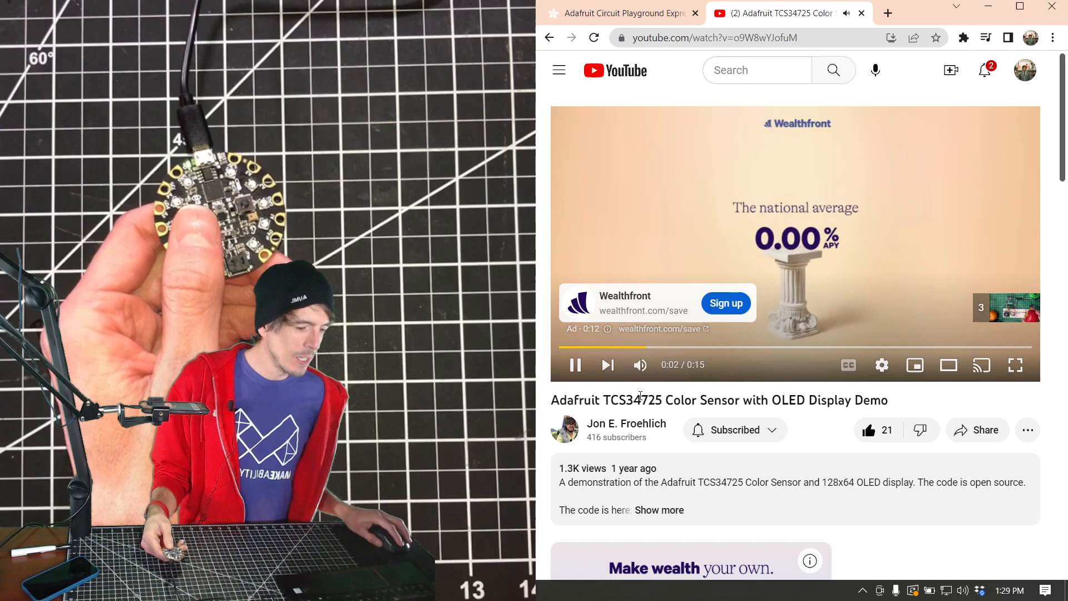
# Play the Adafruit TCS34725 Color Sensor demo video to test the board's media keys.
pyautogui.click(574, 365)
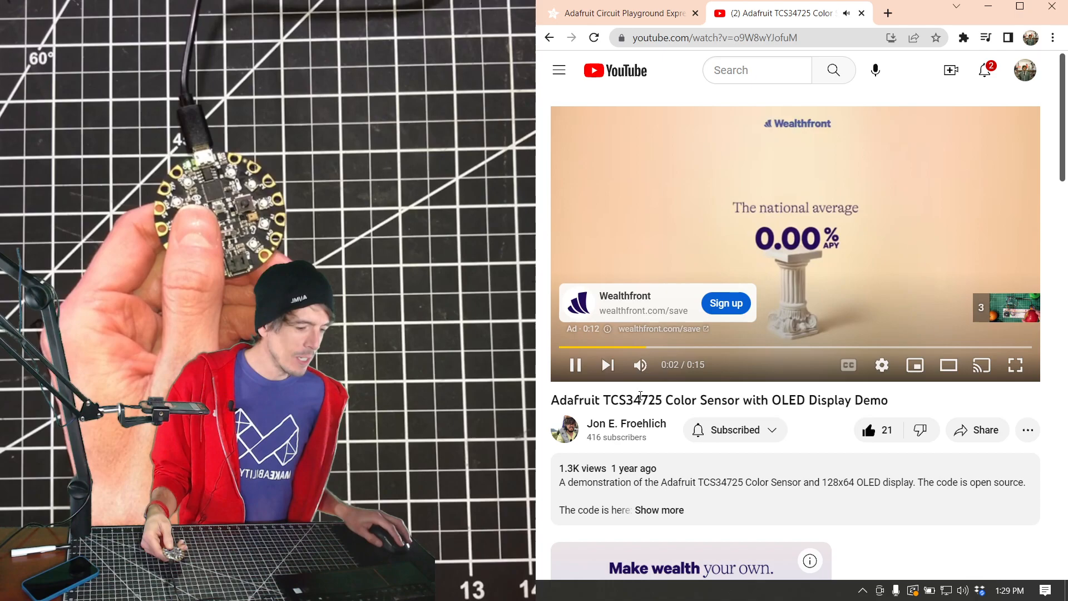